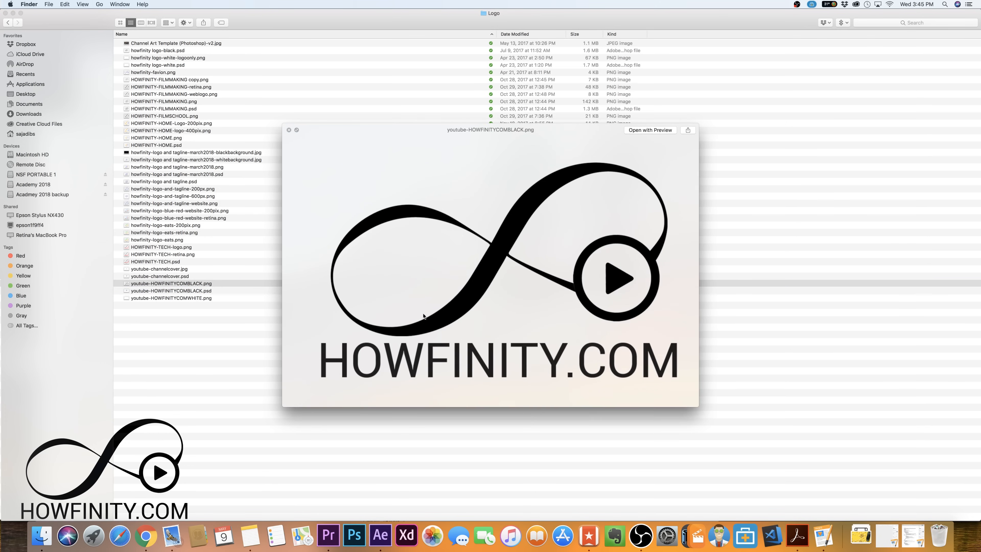
pyautogui.moveTo(407, 269)
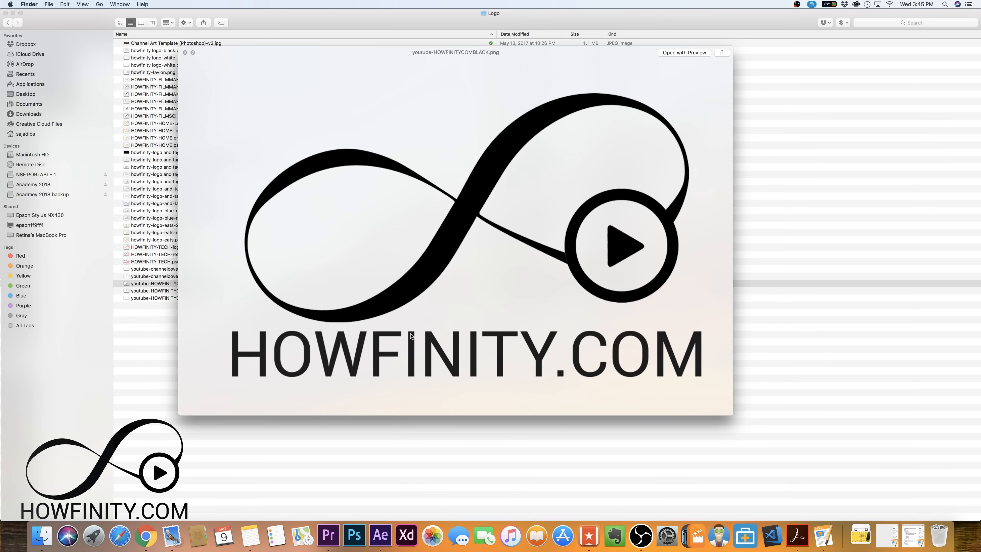
pyautogui.moveTo(317, 286)
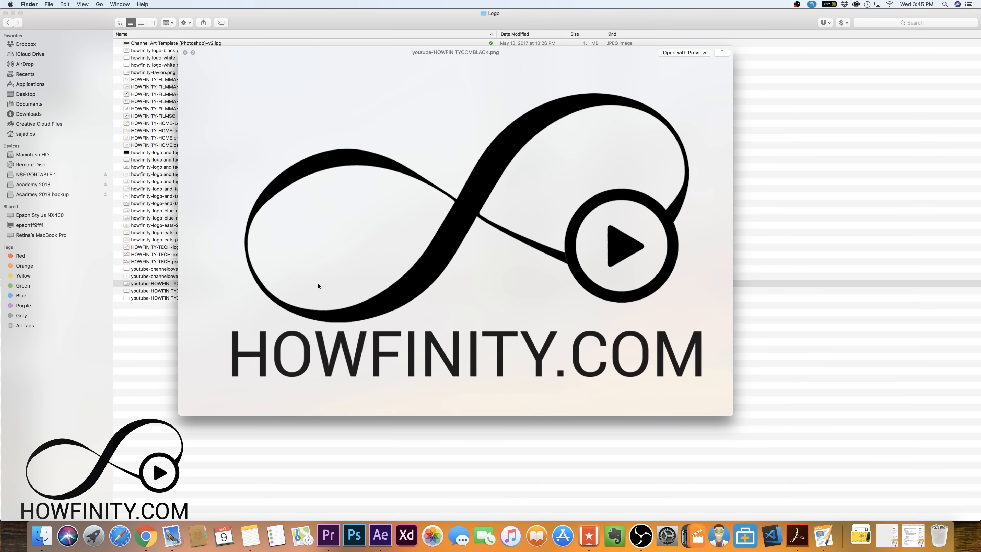
pyautogui.moveTo(356, 273)
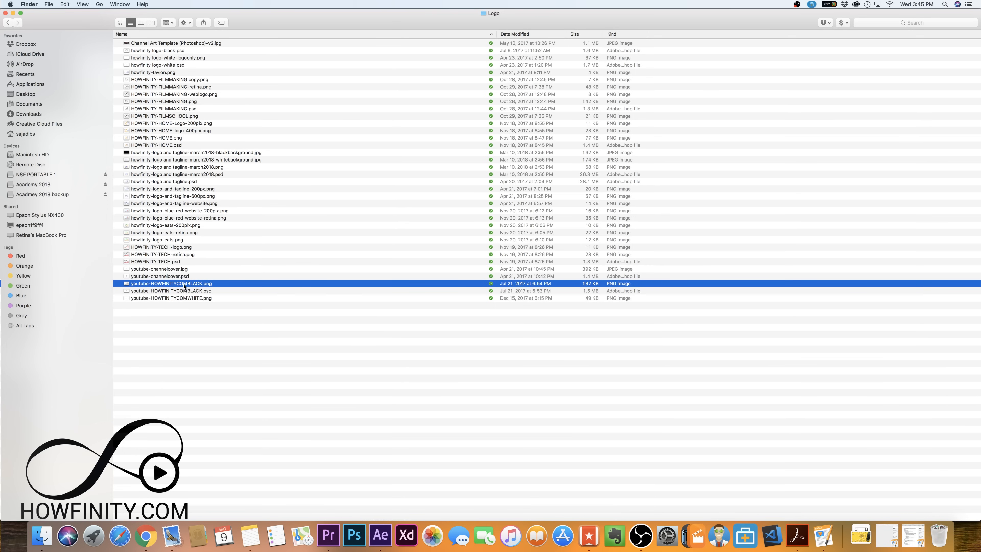
# Bring up Finder's actions for youtube-HOWFINITYCOMBLACK.png to reach Open With.
pyautogui.rightClick(170, 283)
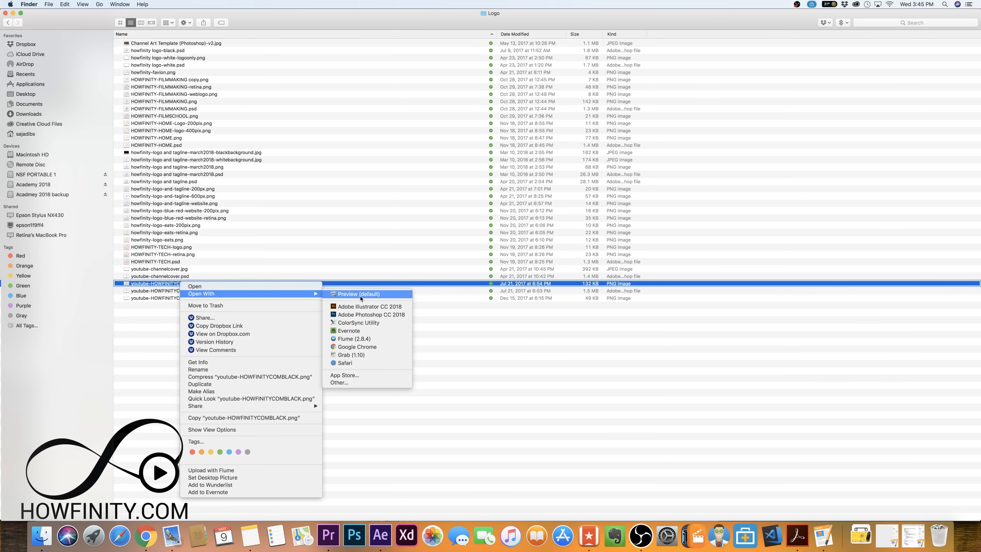
pyautogui.moveTo(369, 307)
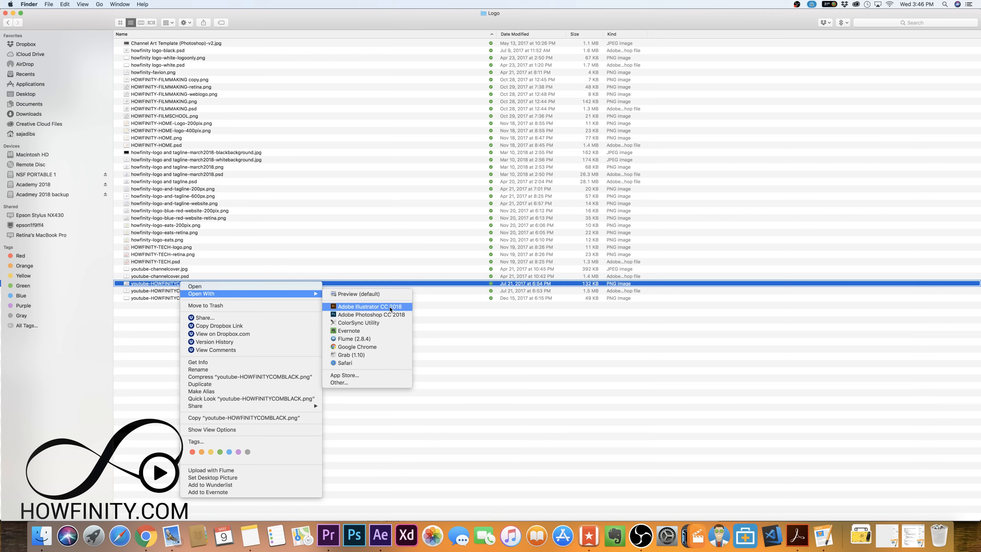
pyautogui.moveTo(373, 309)
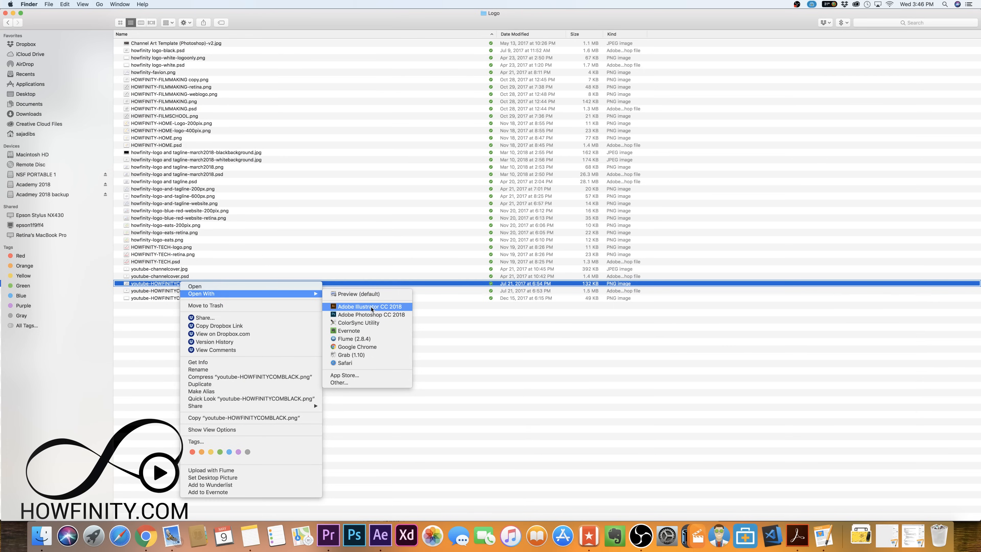
# Open the black logo PNG in Adobe Illustrator CC 2018 on a new artboard.
pyautogui.click(370, 307)
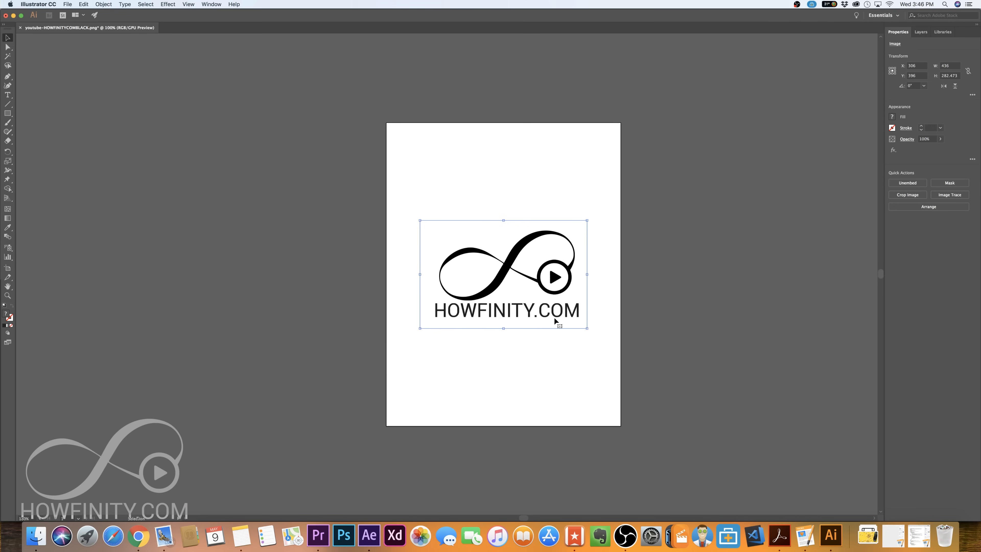
pyautogui.moveTo(553, 320); pyautogui.dragTo(503, 313)
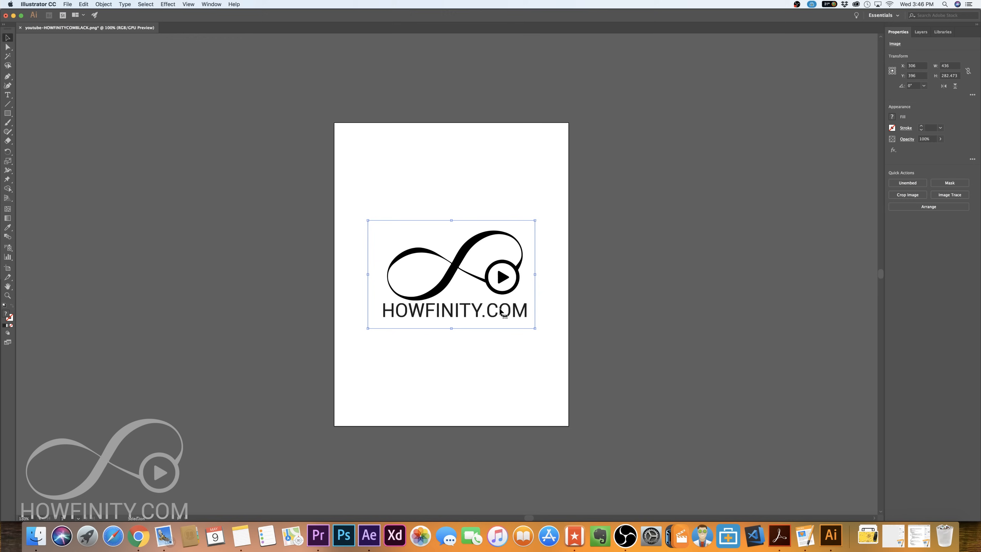
pyautogui.moveTo(399, 318)
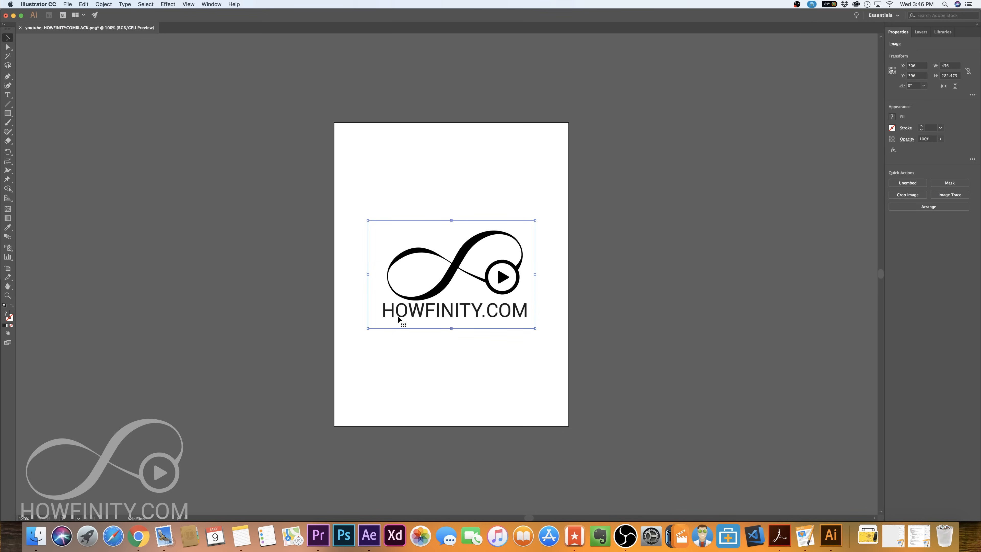
pyautogui.moveTo(515, 286)
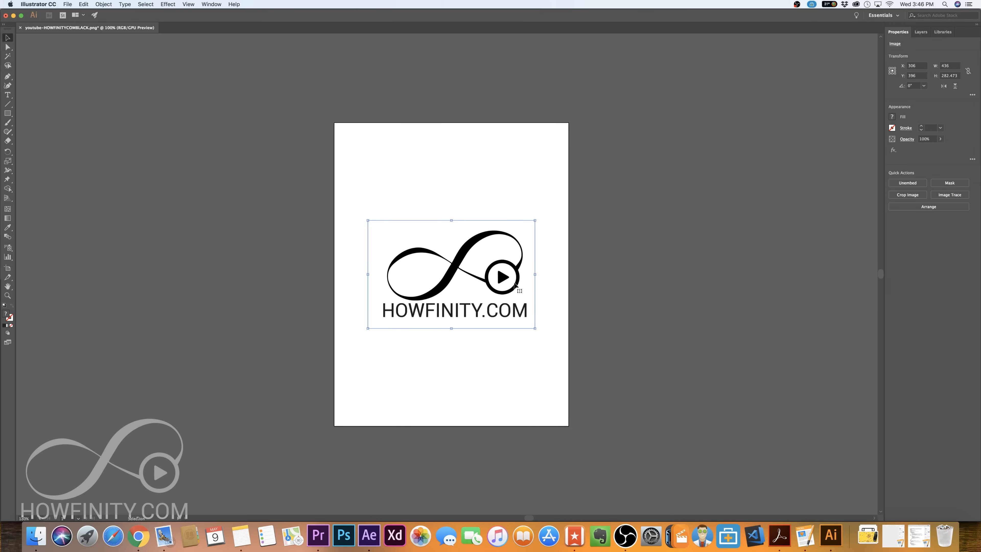
pyautogui.moveTo(521, 306)
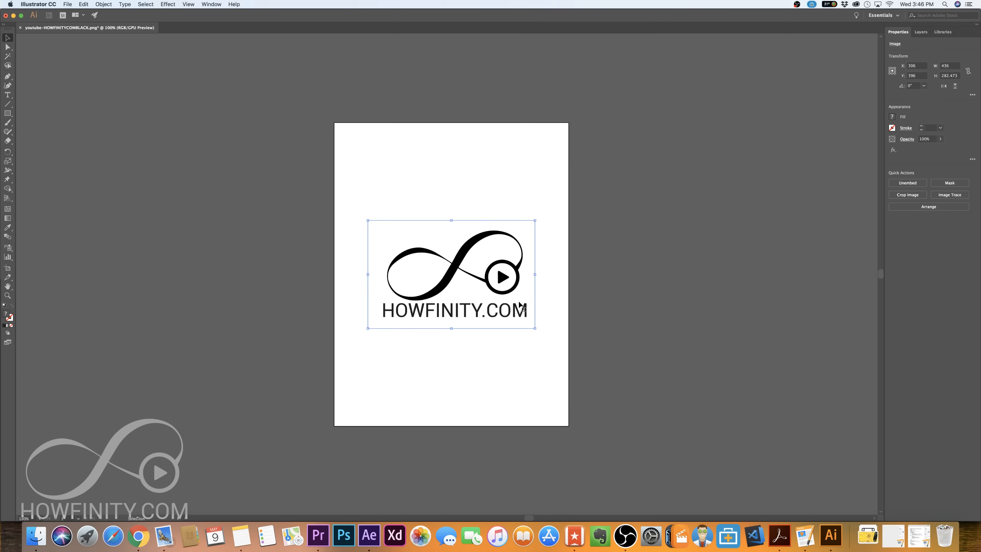
pyautogui.moveTo(512, 312)
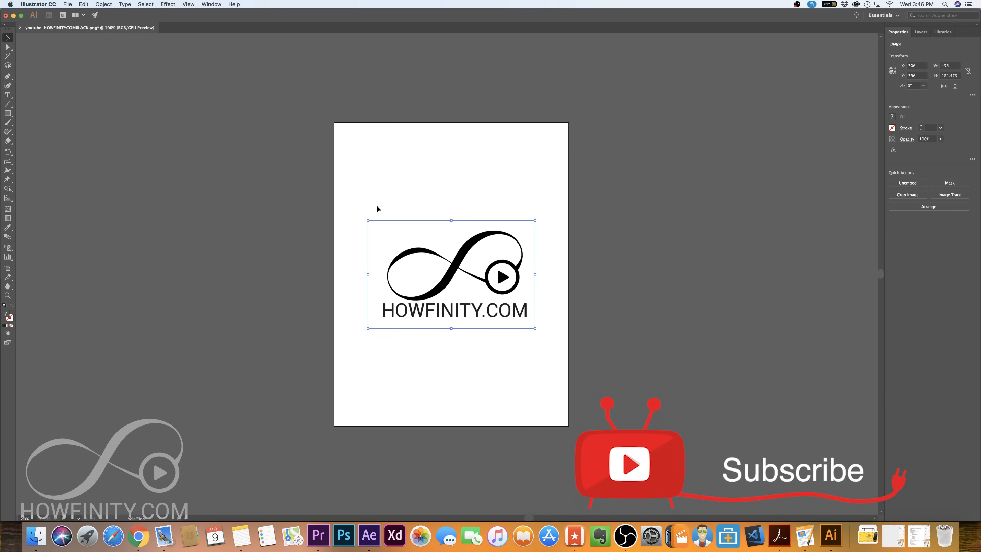
pyautogui.click(212, 4)
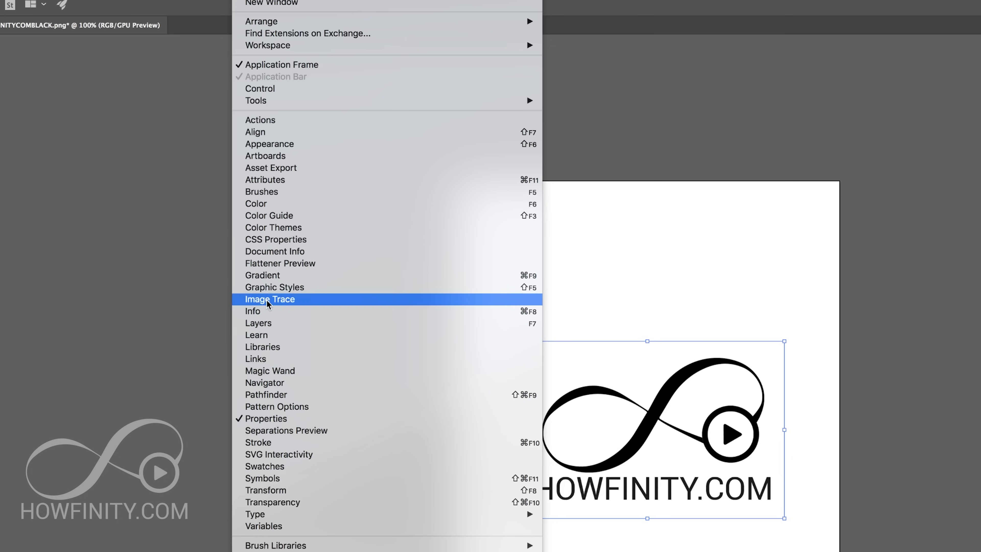
# Image-trace the logo with Mode set to Color, producing colour vector paths.
pyautogui.click(271, 298)
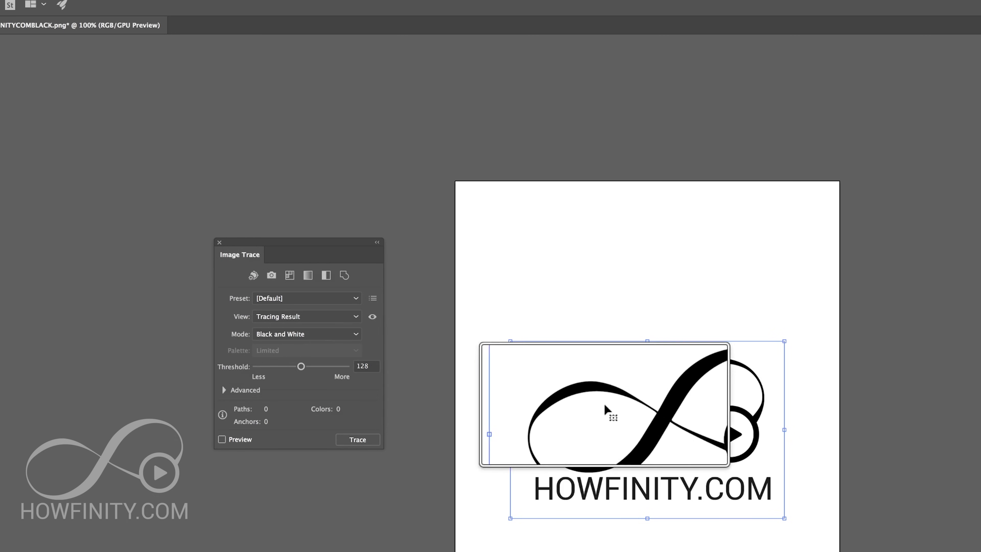
pyautogui.click(305, 334)
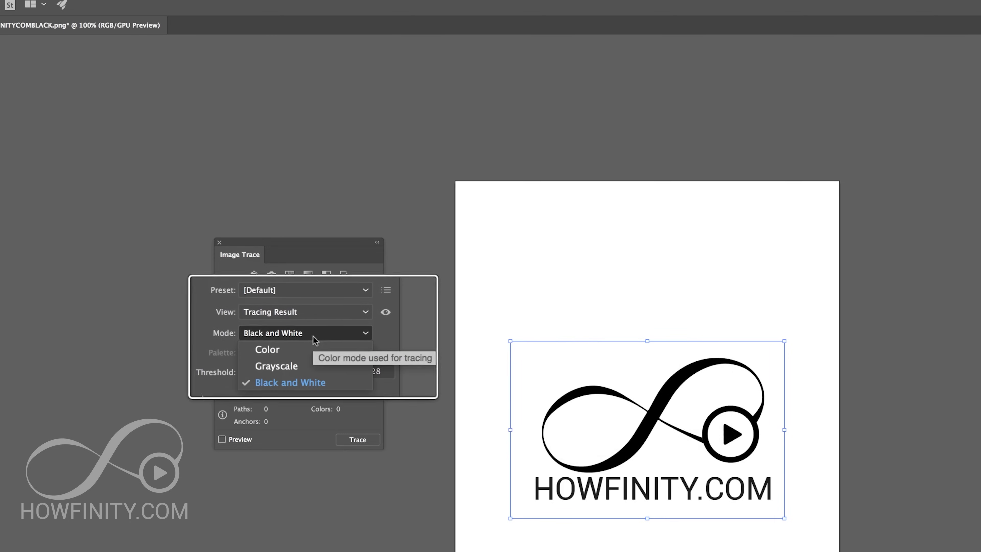
pyautogui.click(267, 349)
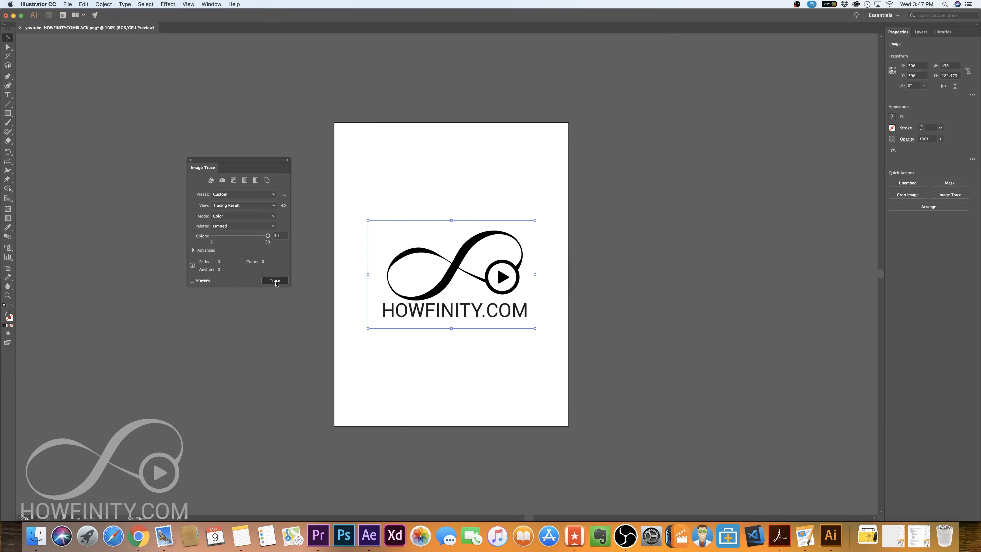
pyautogui.click(274, 280)
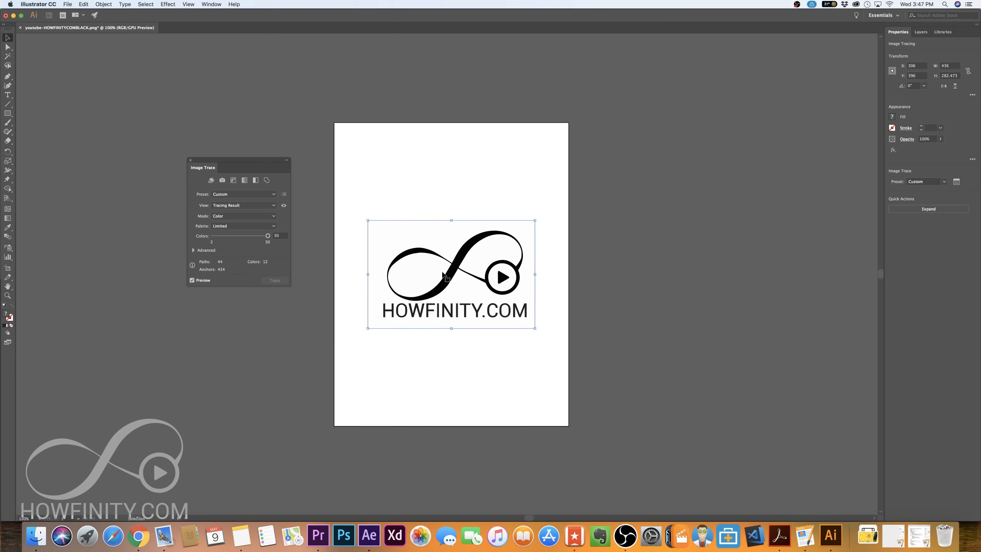
pyautogui.moveTo(156, 101)
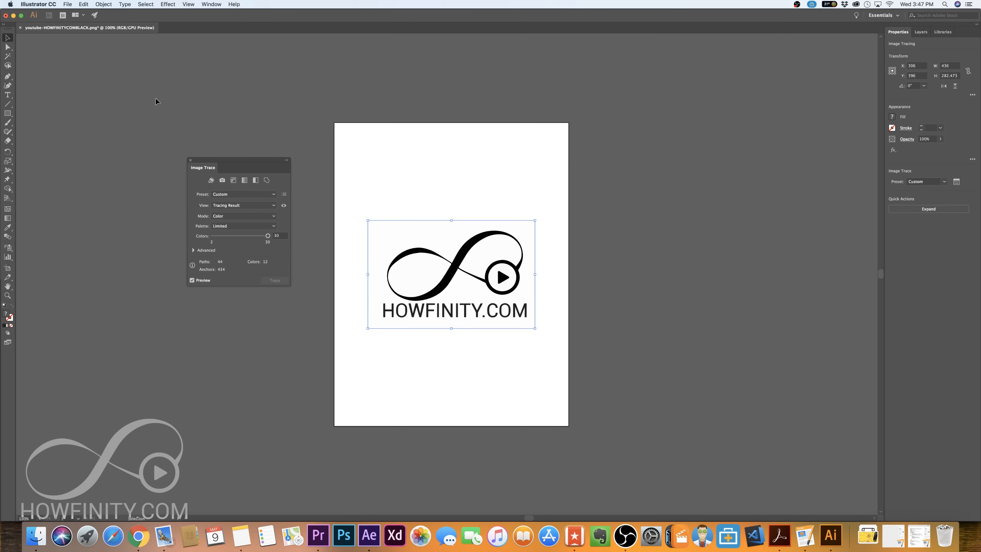
# Expand the tracing via Object > Image Trace > Expand into individual editable paths.
pyautogui.click(104, 5)
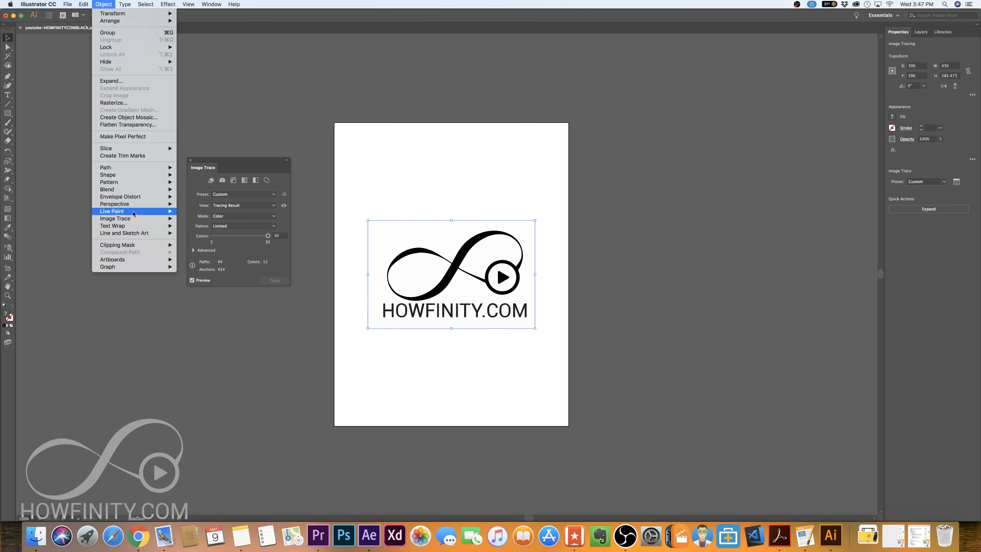
pyautogui.moveTo(115, 219)
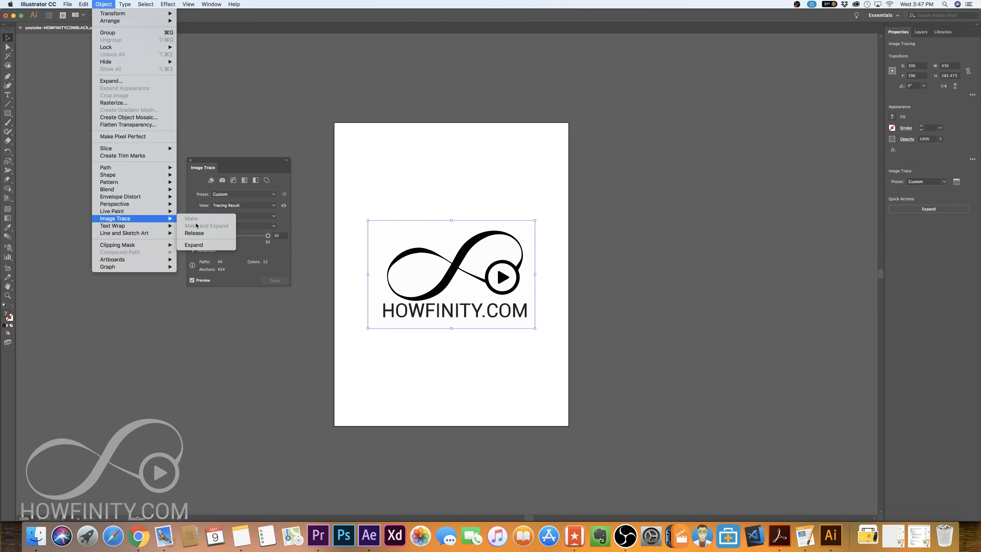
pyautogui.click(193, 244)
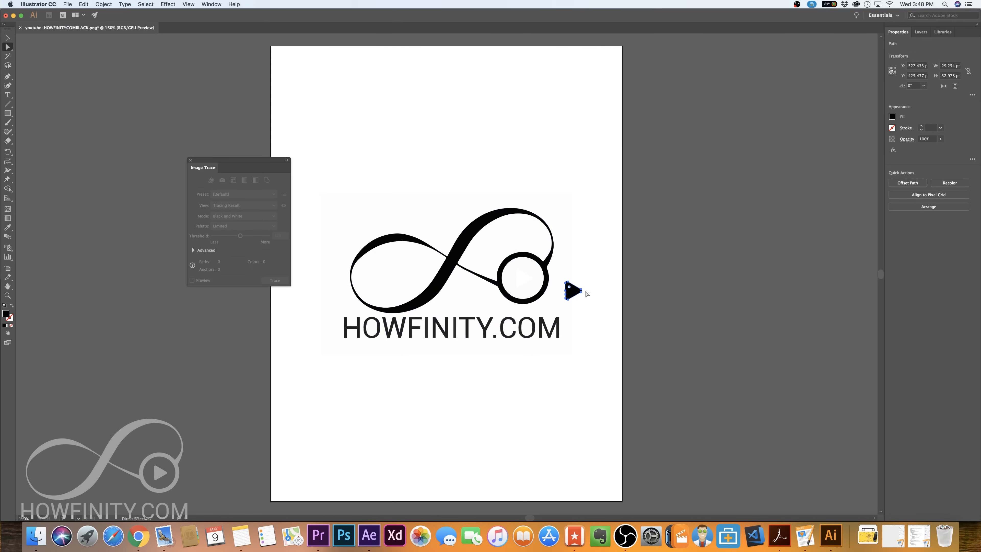
pyautogui.click(568, 286)
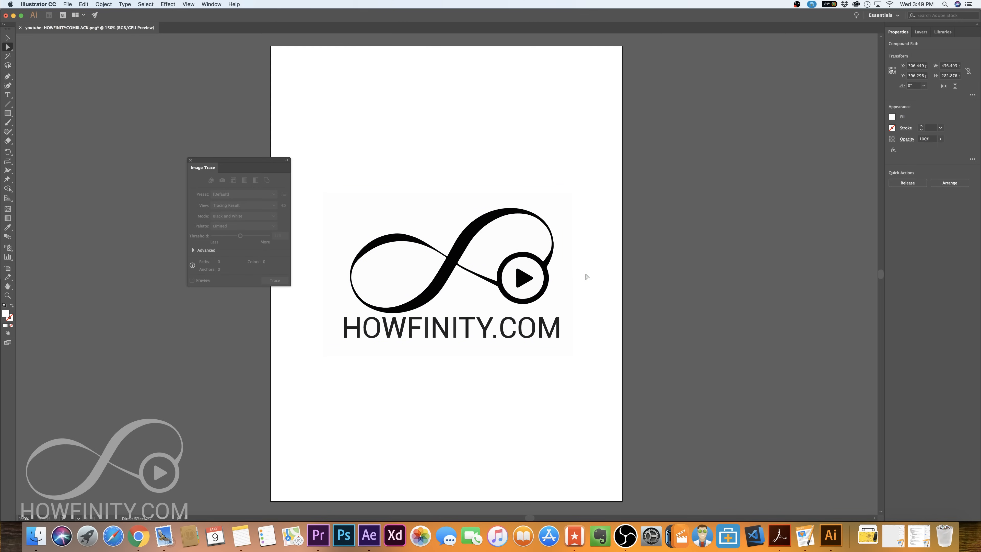
pyautogui.click(67, 4)
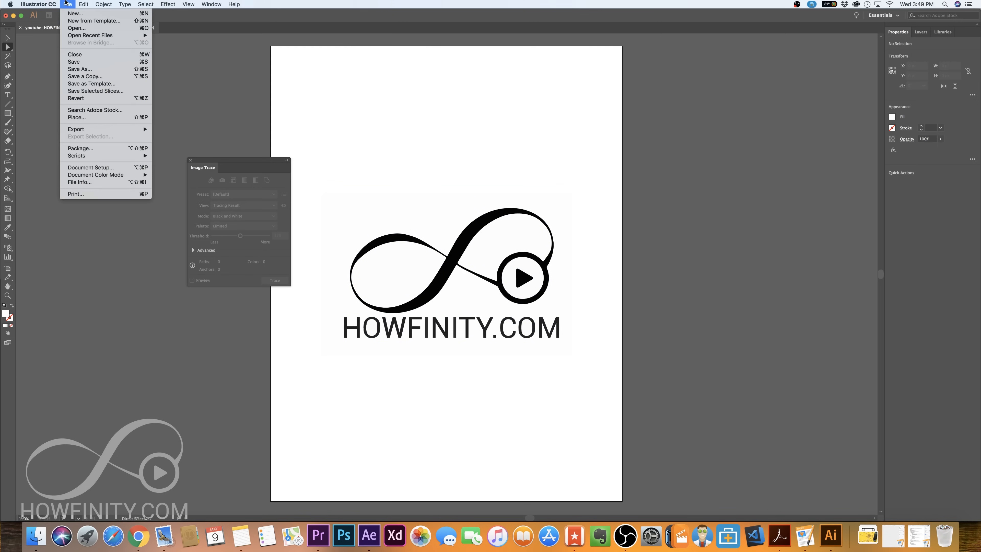
pyautogui.moveTo(106, 69)
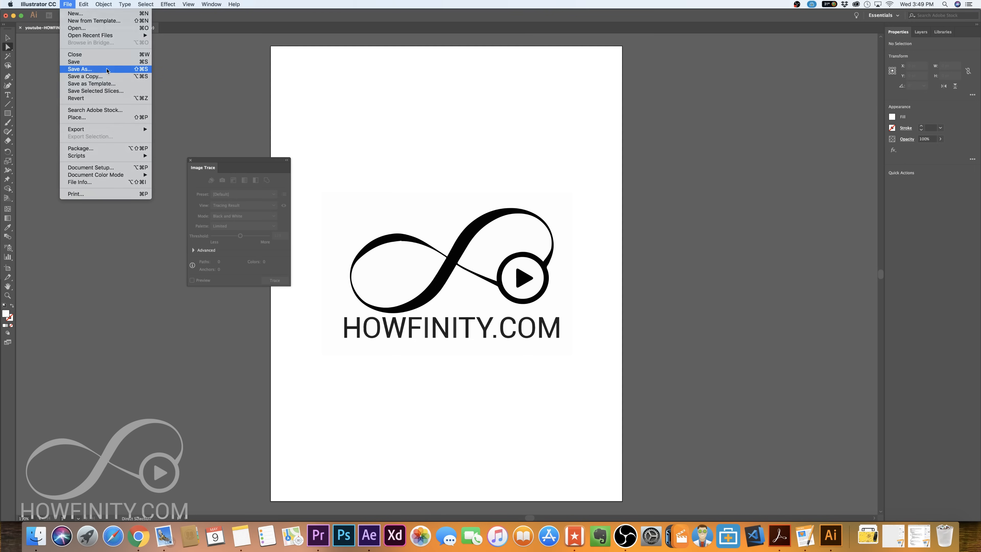
pyautogui.click(80, 69)
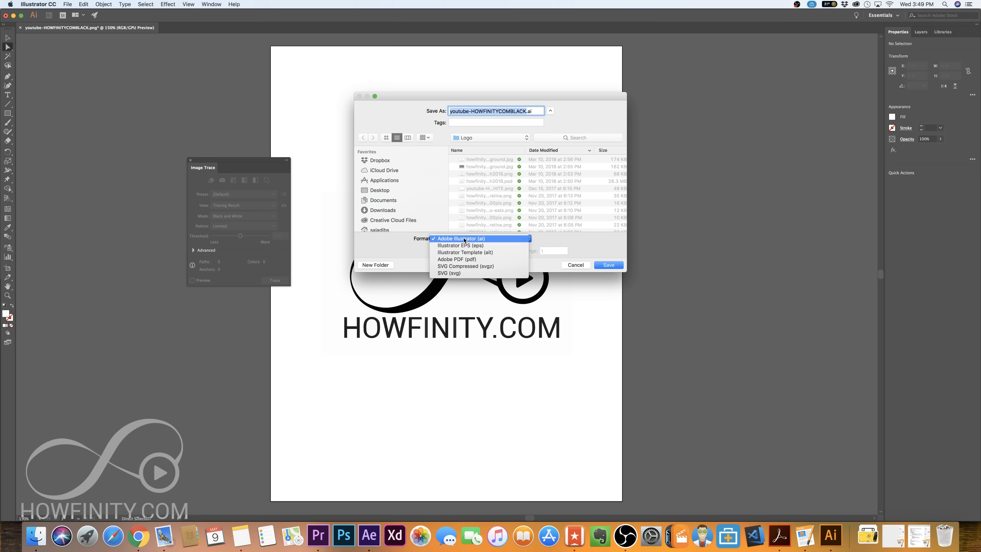
pyautogui.moveTo(460, 245)
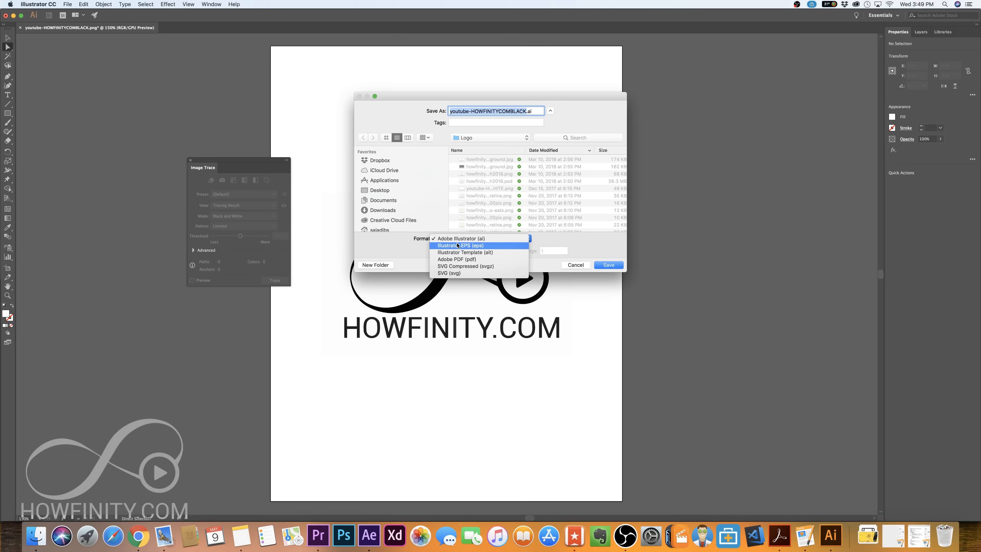
pyautogui.click(461, 238)
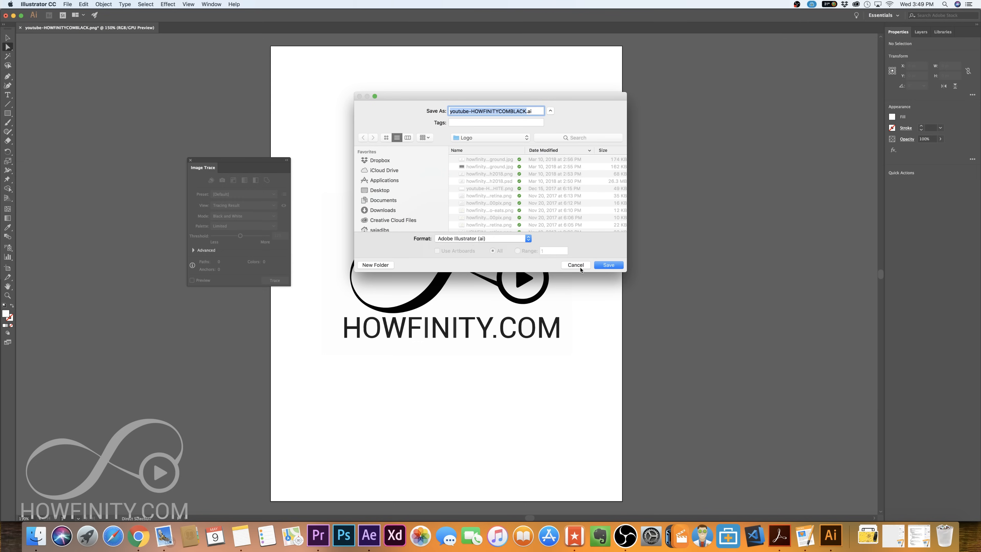
pyautogui.click(607, 265)
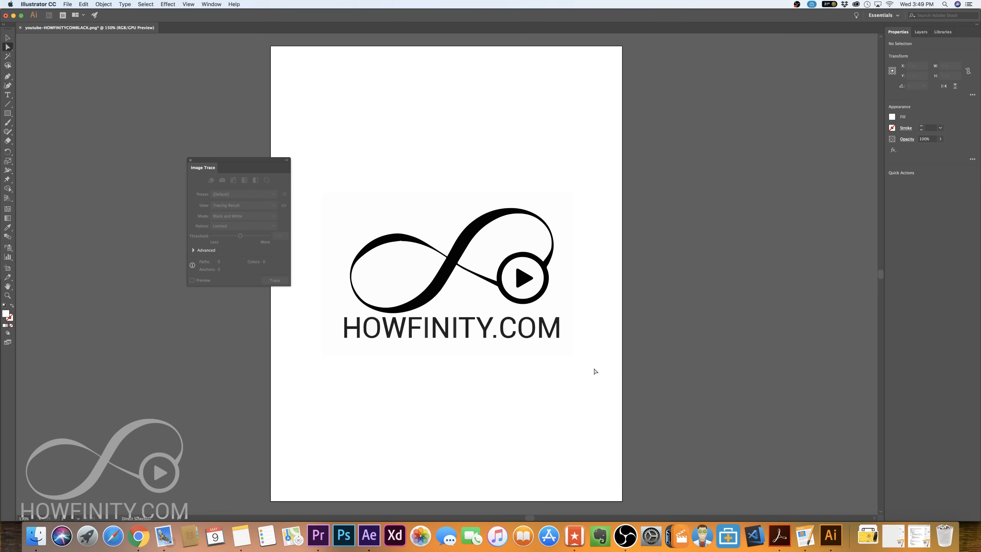